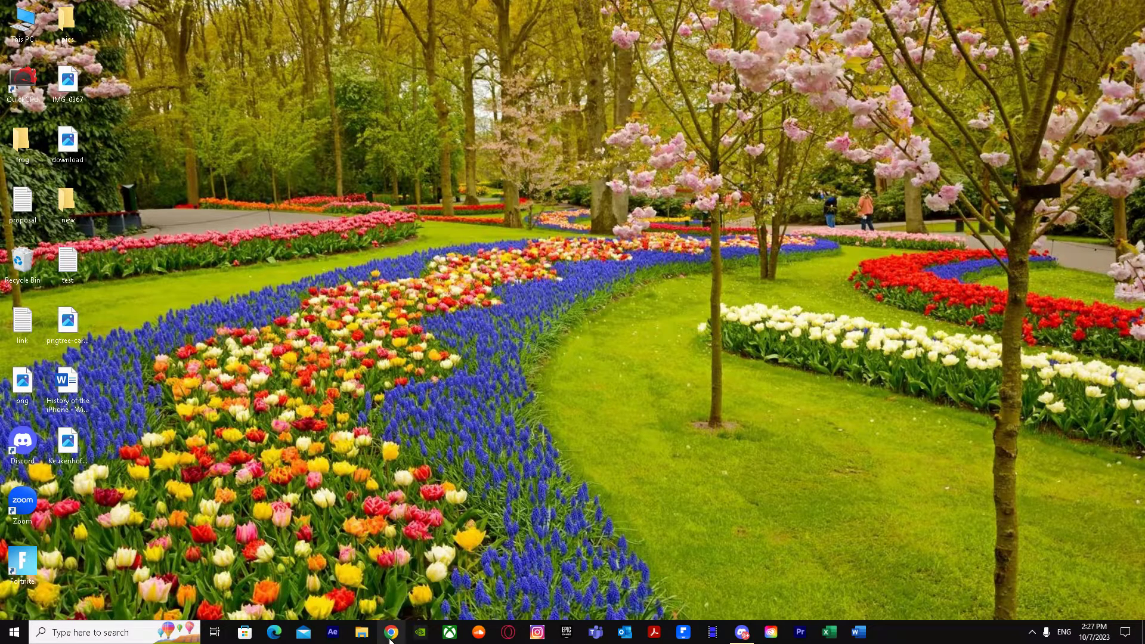
# Launch Chrome with a saved profile, search 'google docs' and go to the Google Docs site.
pyautogui.click(391, 632)
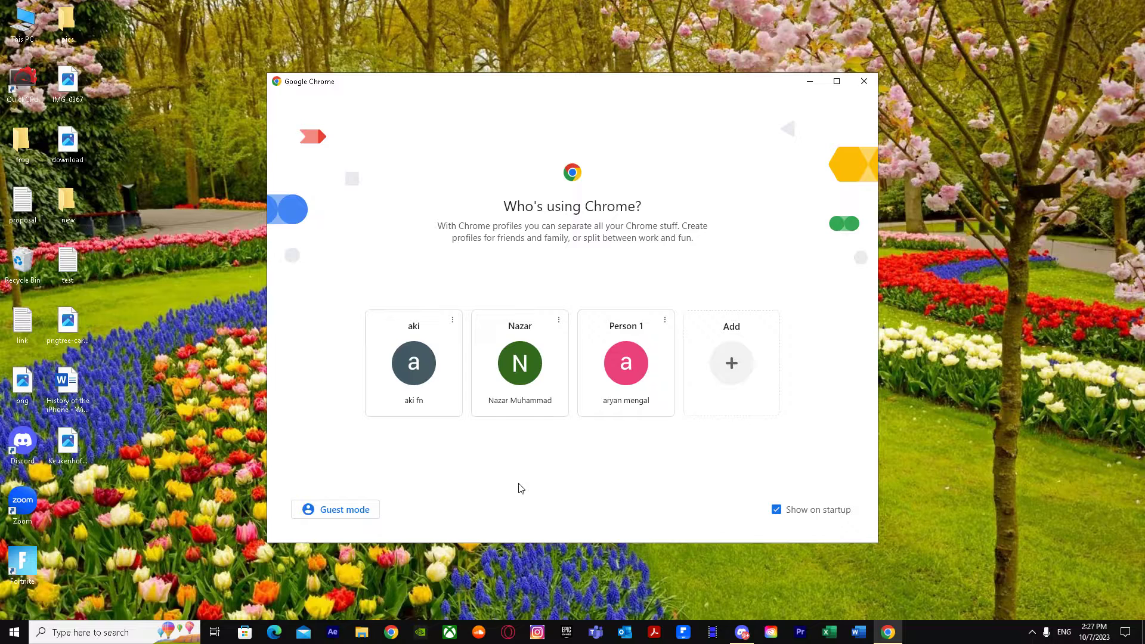
pyautogui.click(625, 362)
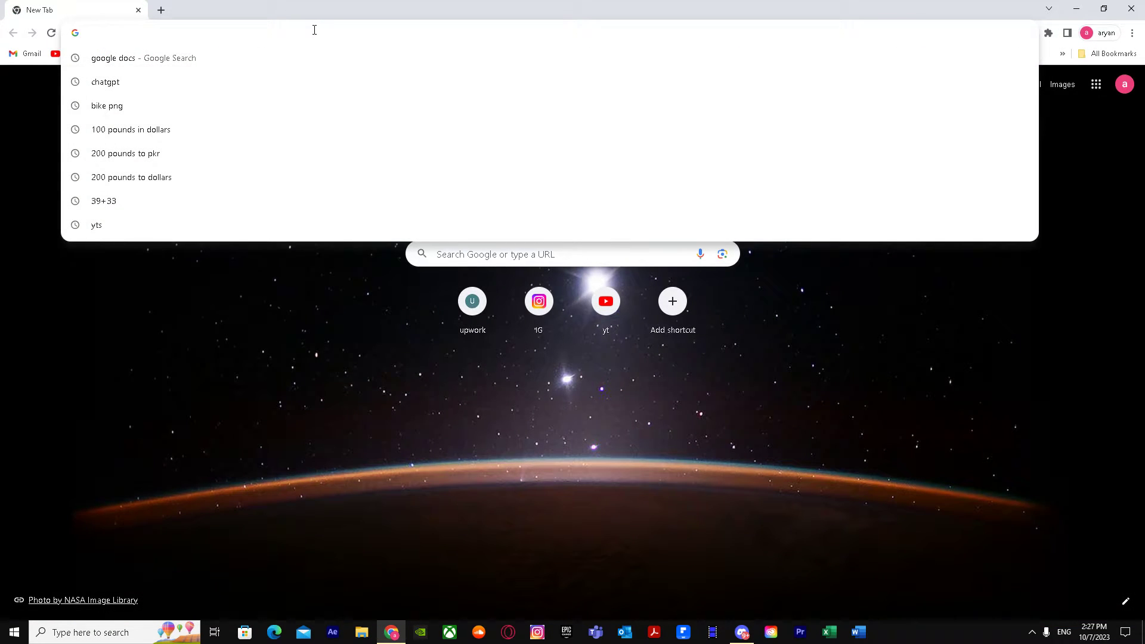
pyautogui.click(142, 57)
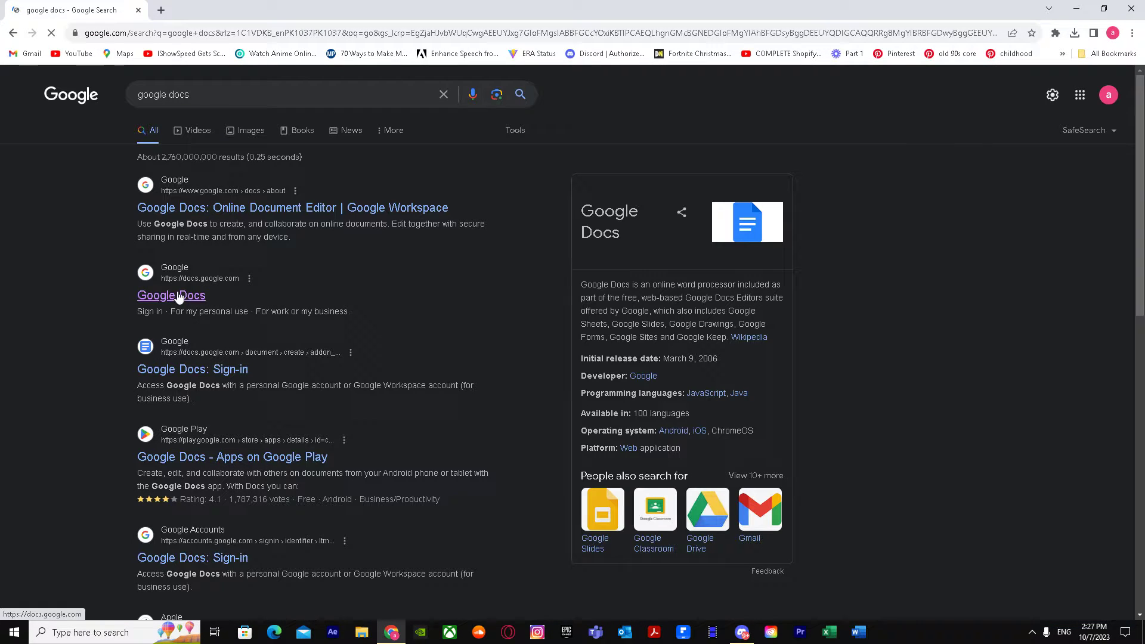
pyautogui.click(170, 294)
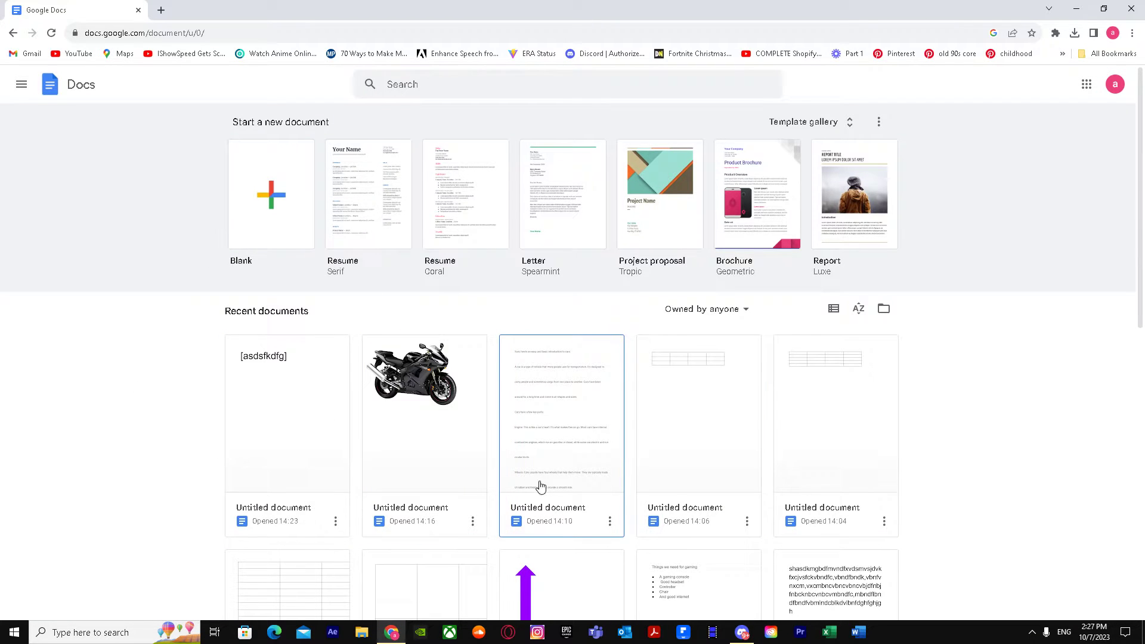
# Start a new Blank document from the Docs home page.
pyautogui.click(561, 413)
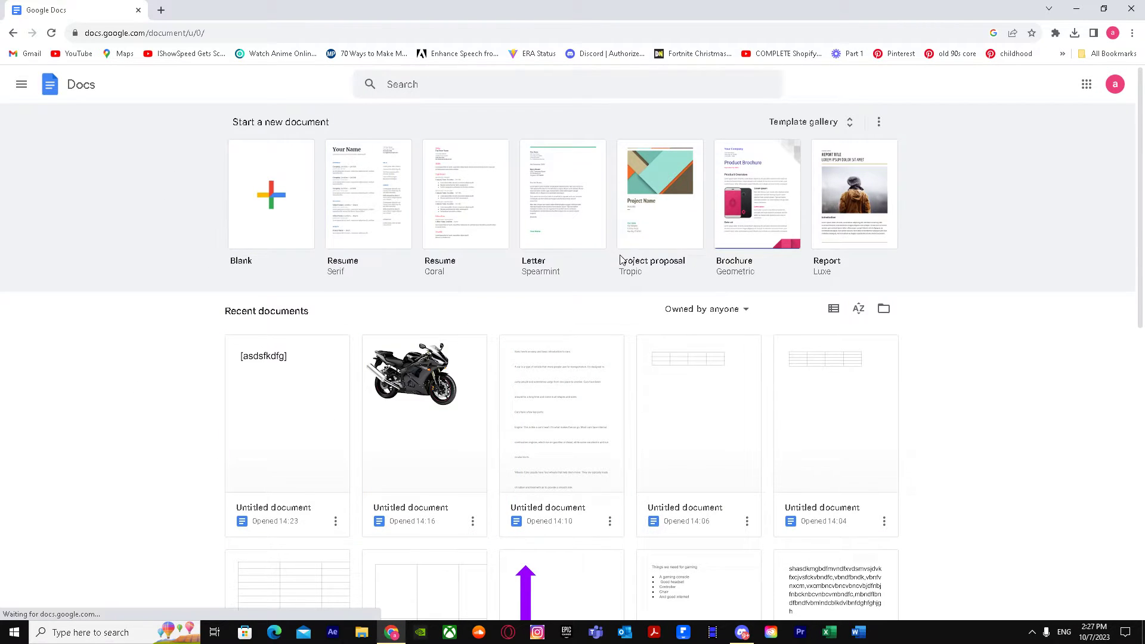
pyautogui.moveTo(958, 341)
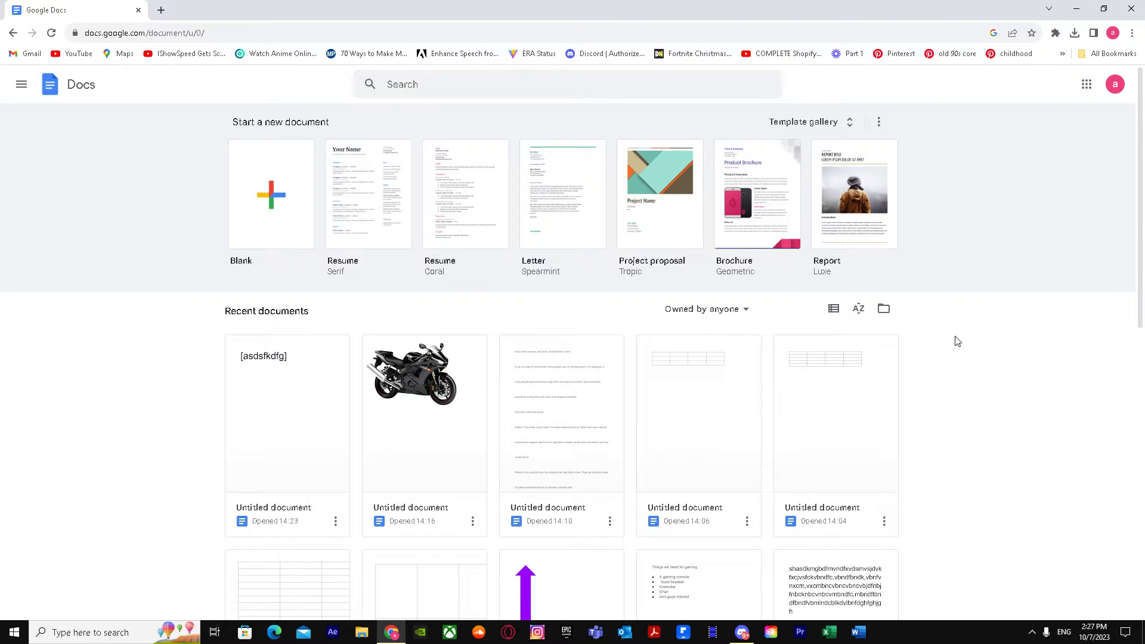
pyautogui.click(270, 194)
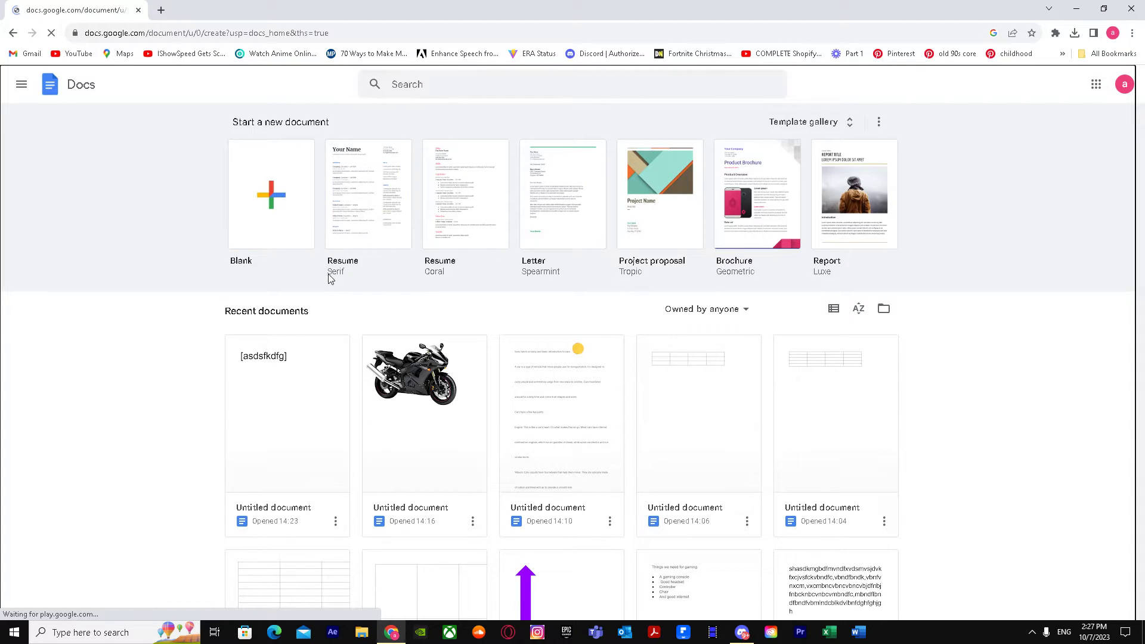
# Set font size 16 and type 'shdashfgsdhgsdghsdfg' at the top of page 1.
pyautogui.click(270, 193)
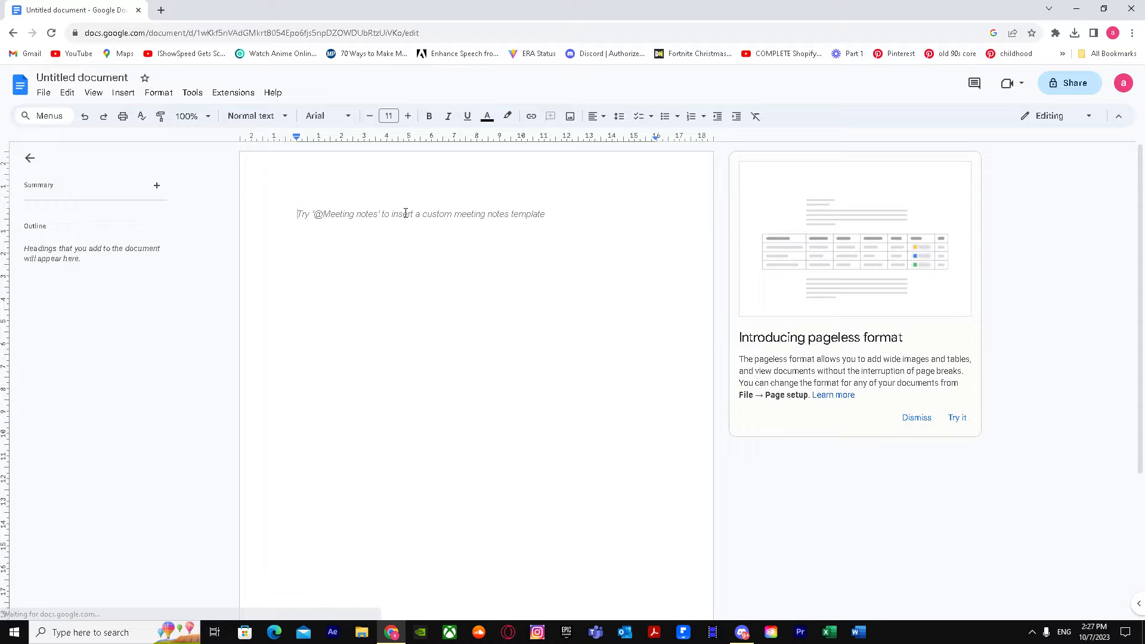
pyautogui.click(408, 116)
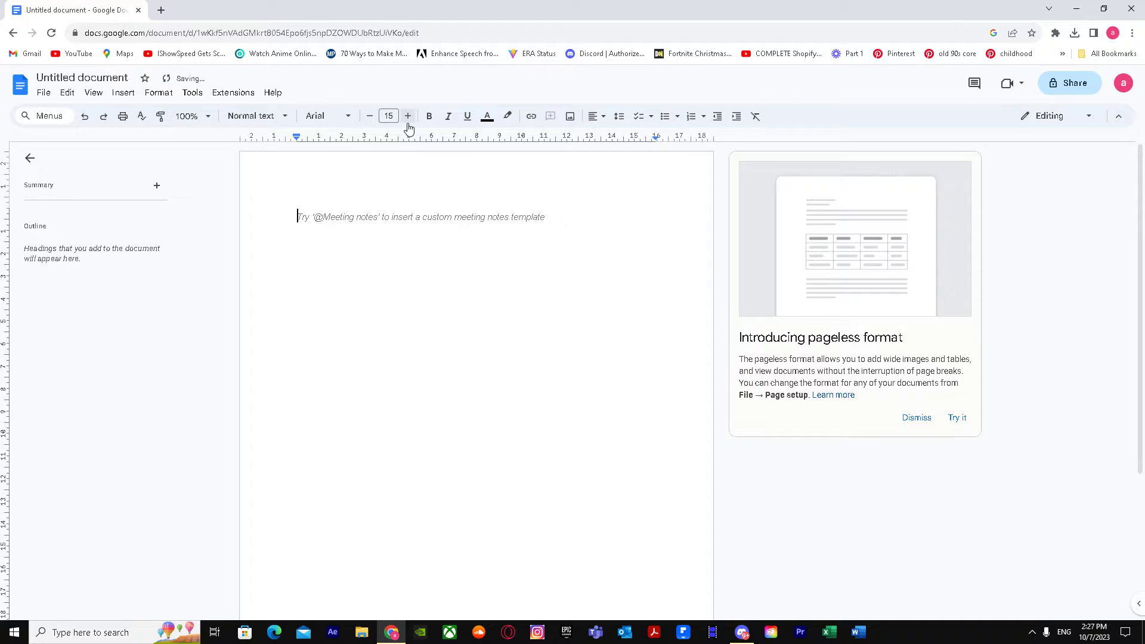
pyautogui.click(408, 116)
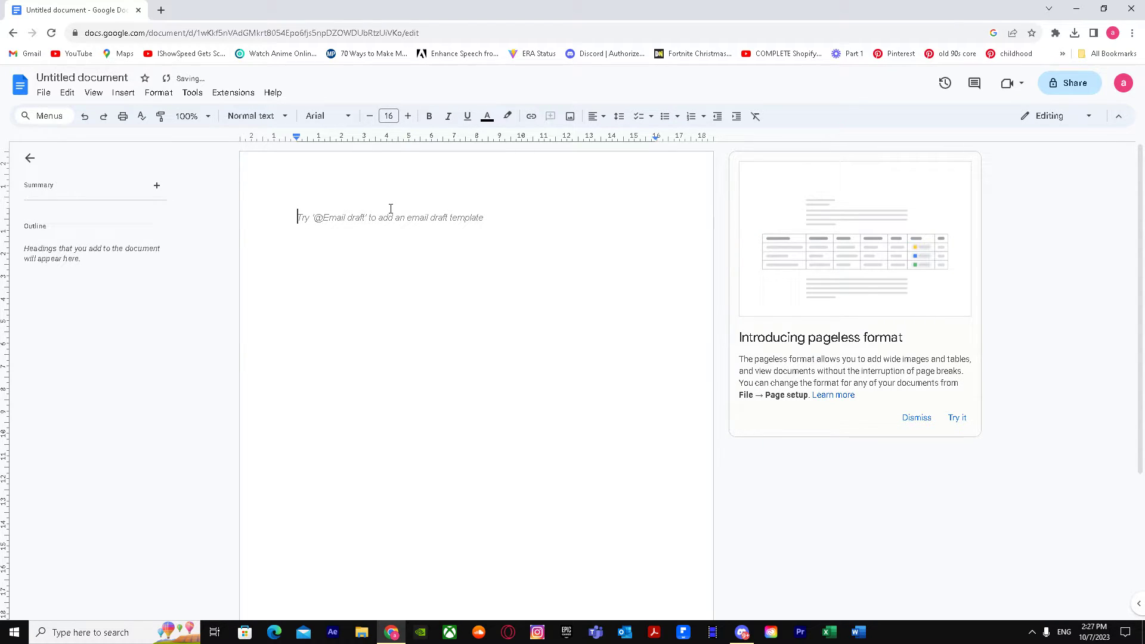
pyautogui.write('shdashfgsdhgsdghsdfg')
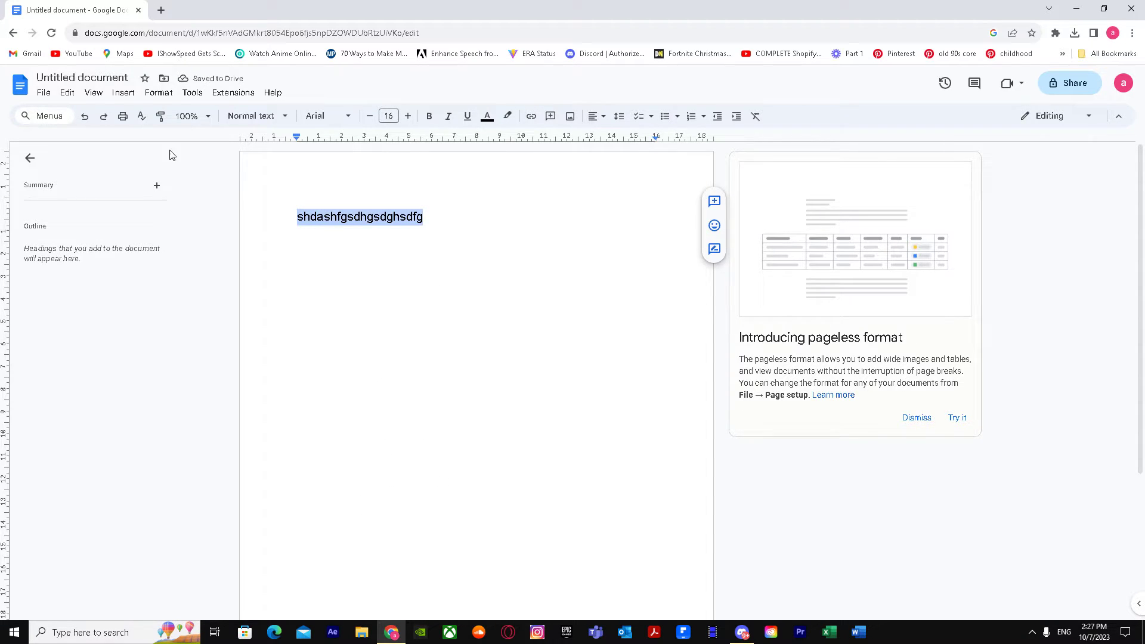
pyautogui.click(123, 92)
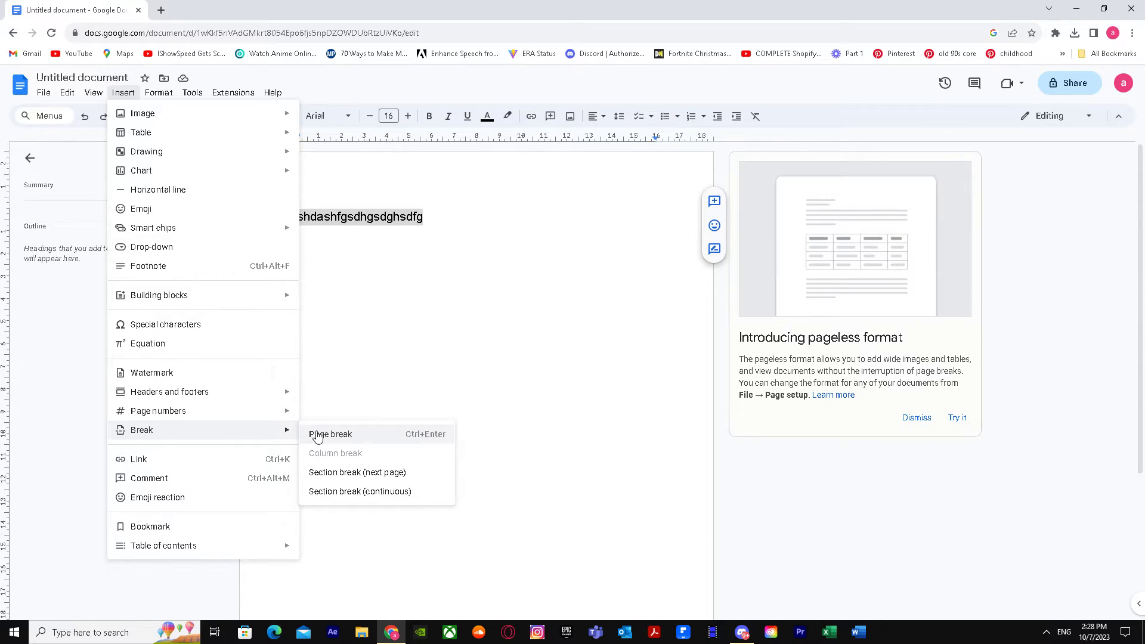
# Insert a page break after the typed line via Insert > Break.
pyautogui.click(332, 434)
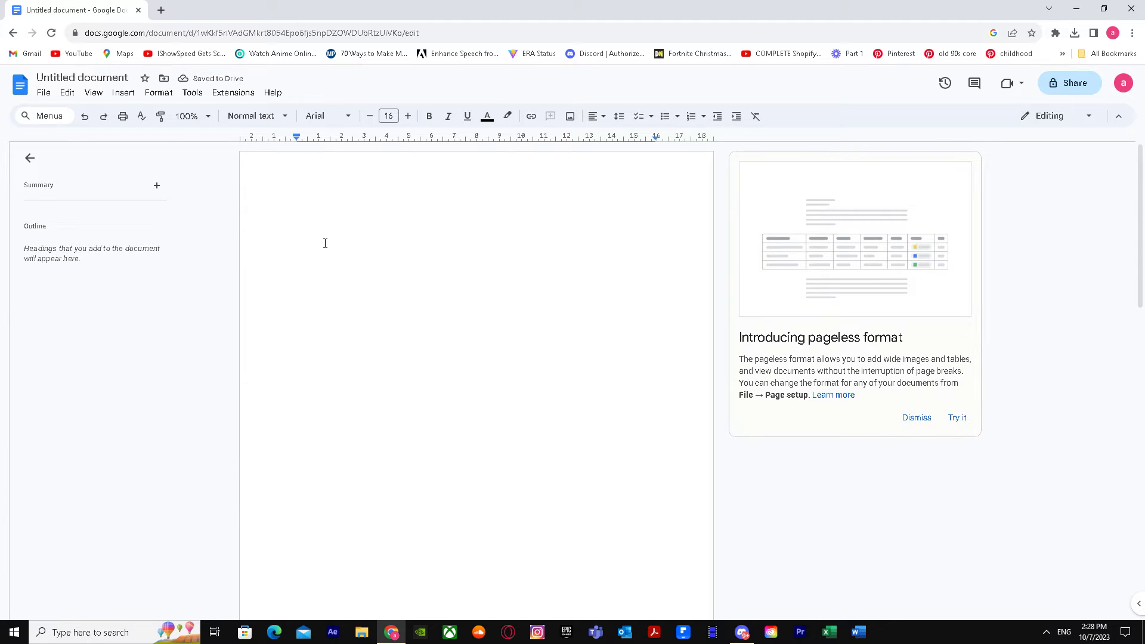
# Type 'shdashfgsdhgsdghsdfg' on page 2 and scroll to view both pages.
pyautogui.write('shdashfgsdhgsdghsdfg')
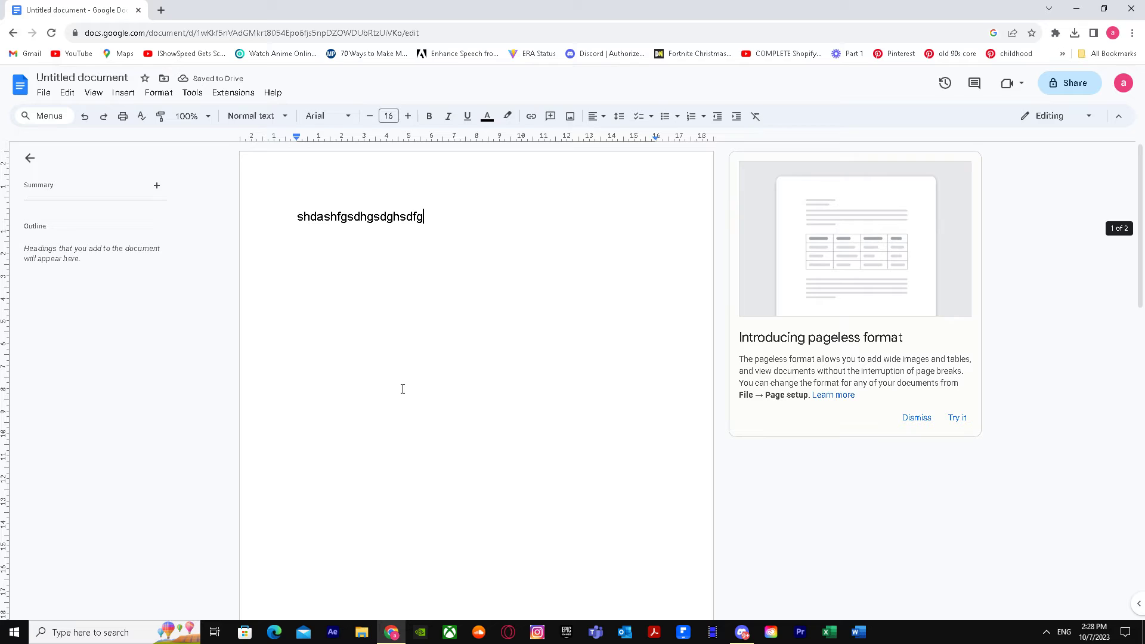
pyautogui.scroll(-3)
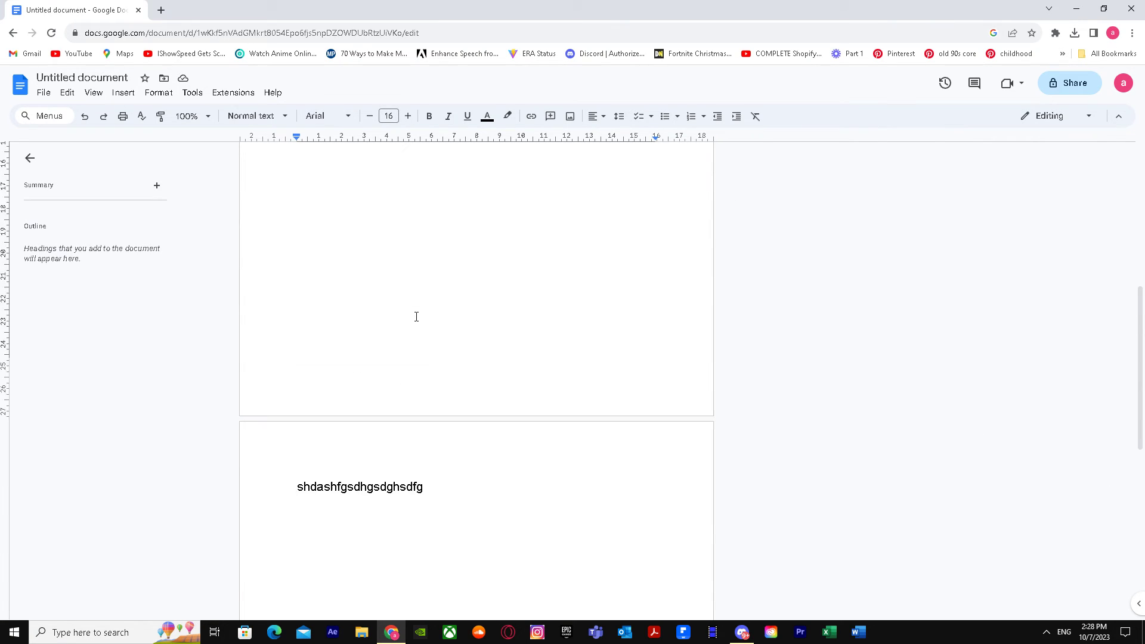